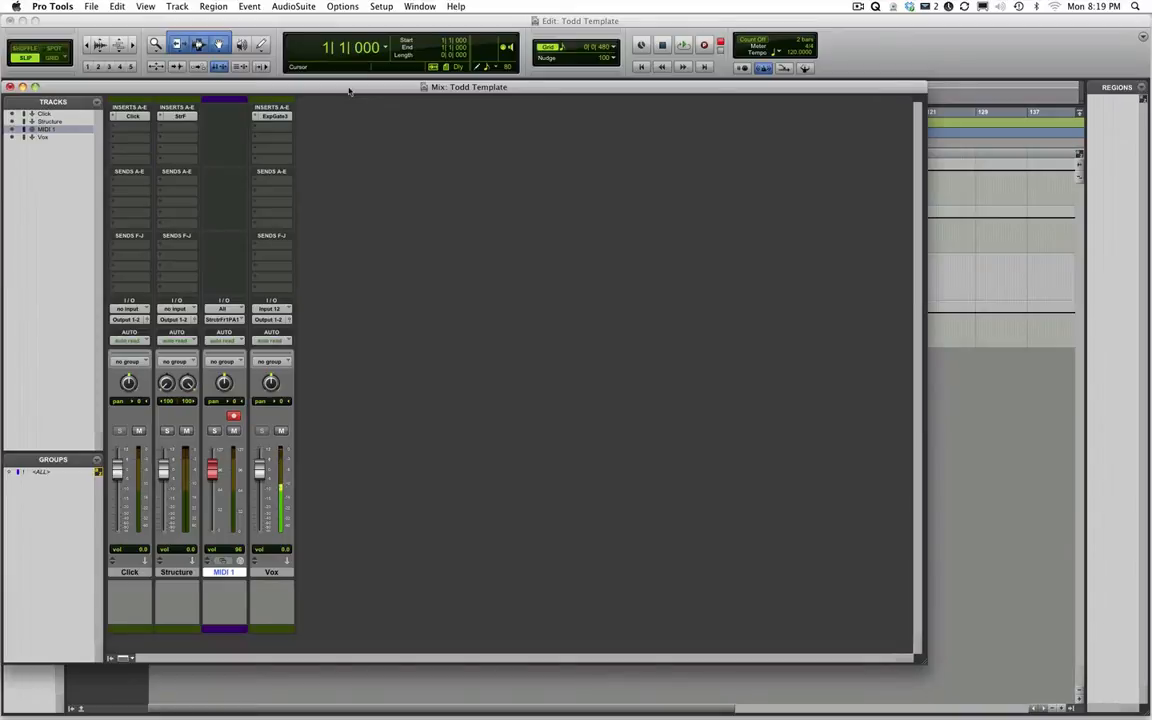
# Open the Structure Free plug-in from the StrF insert on the Structure track.
pyautogui.click(177, 116)
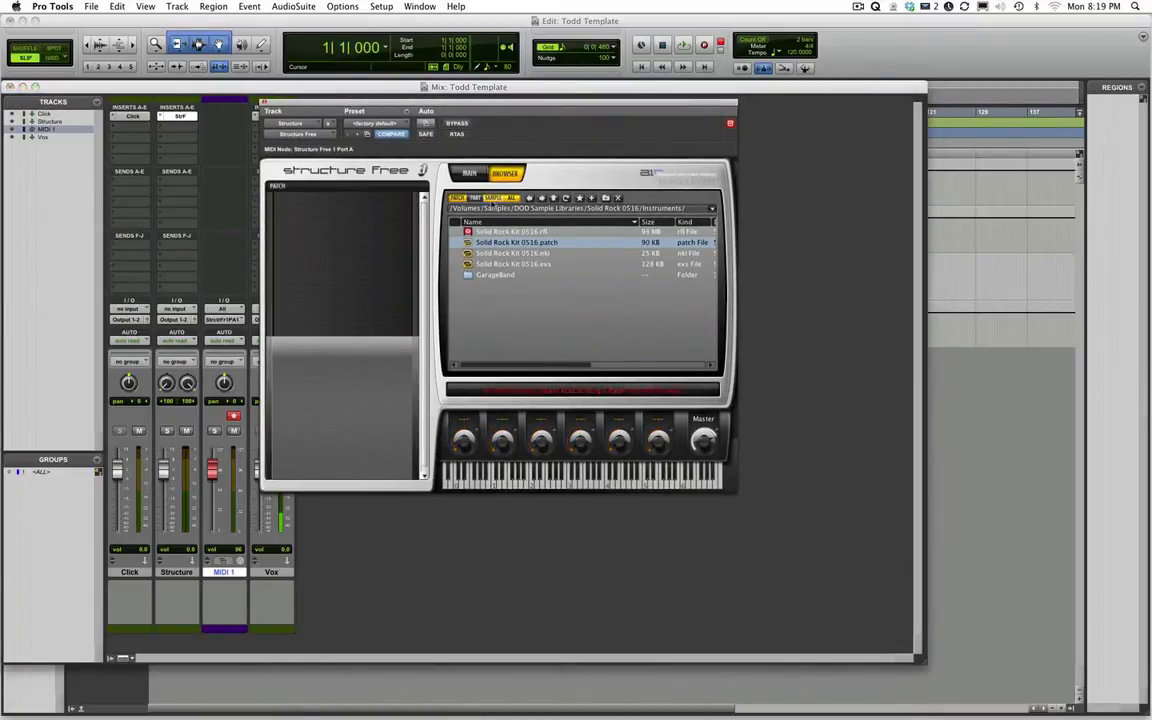
# Browse through DOD Sample Libraries > Solid Rock 0516 into its Samples folder.
pyautogui.click(553, 197)
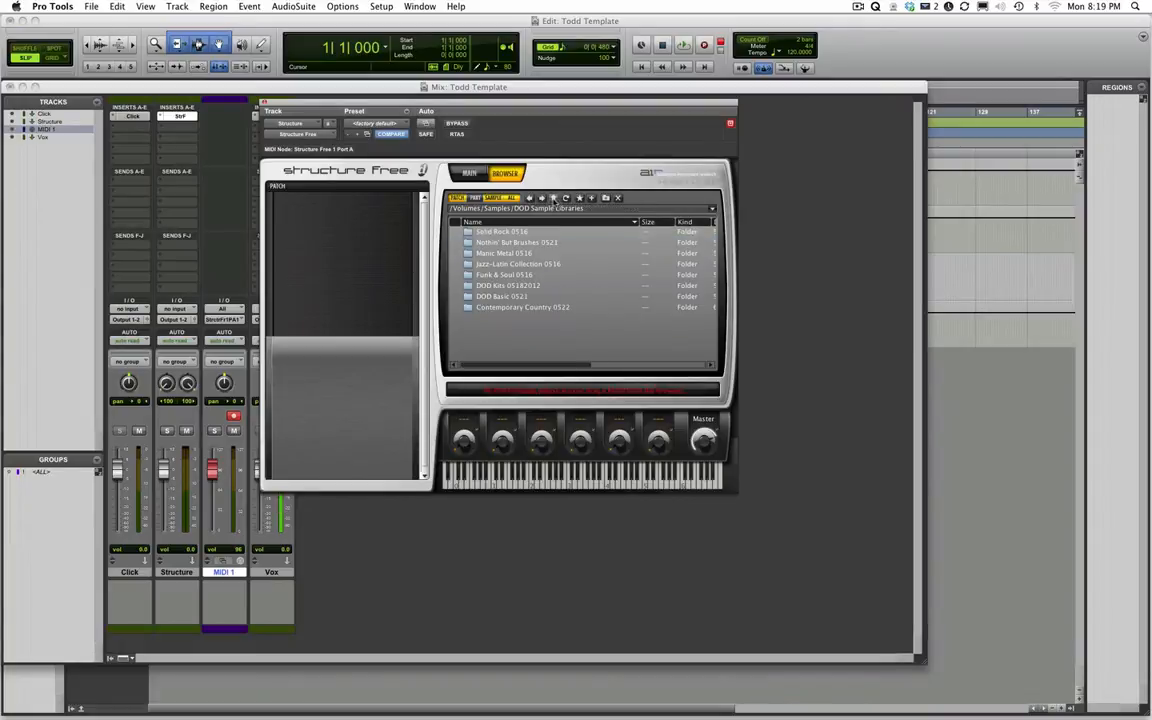
pyautogui.click(553, 197)
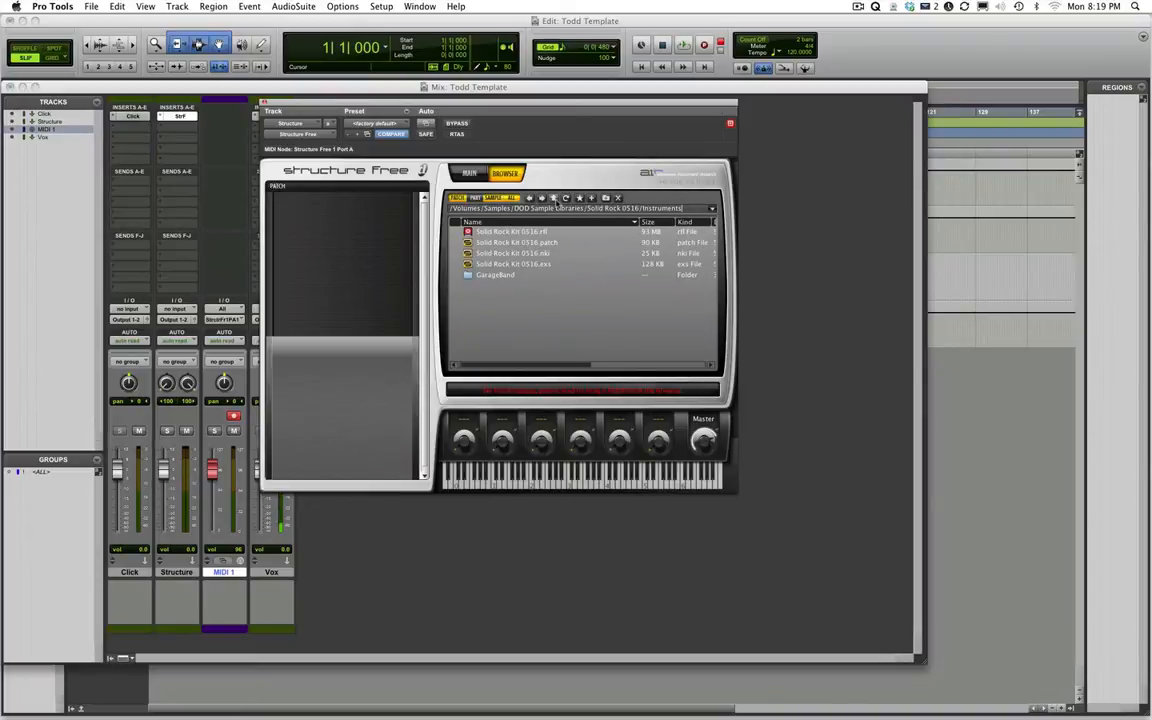
pyautogui.click(542, 197)
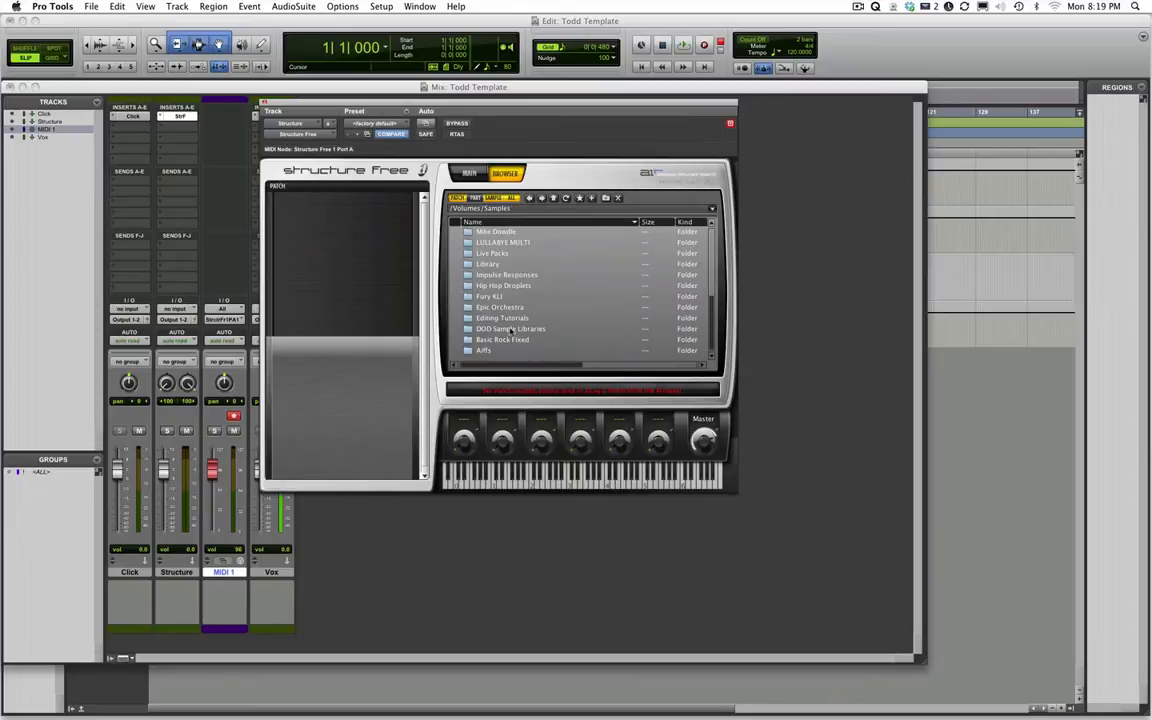
pyautogui.doubleClick(511, 328)
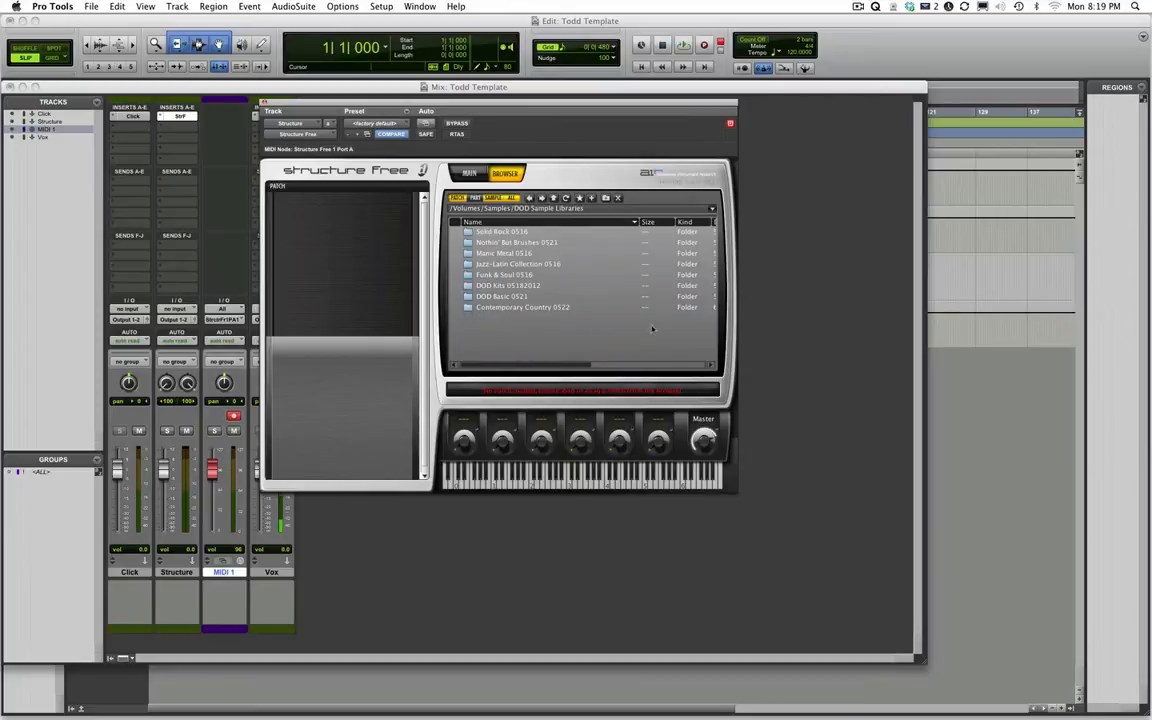
pyautogui.doubleClick(501, 231)
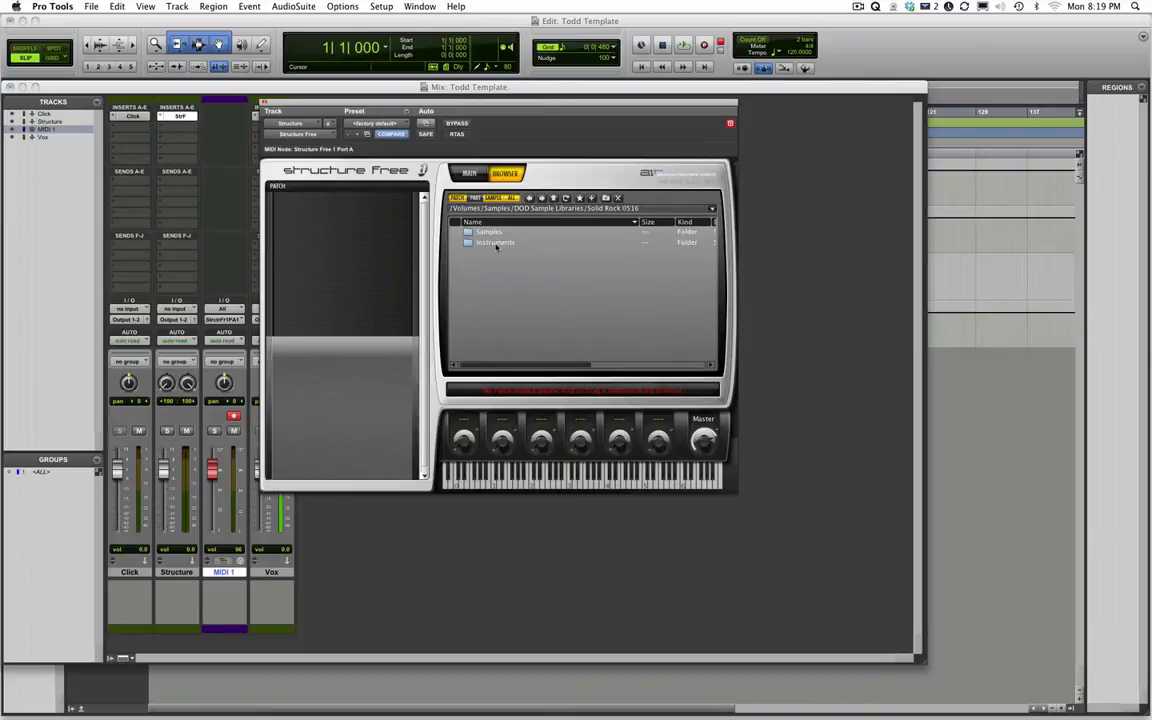
pyautogui.click(489, 231)
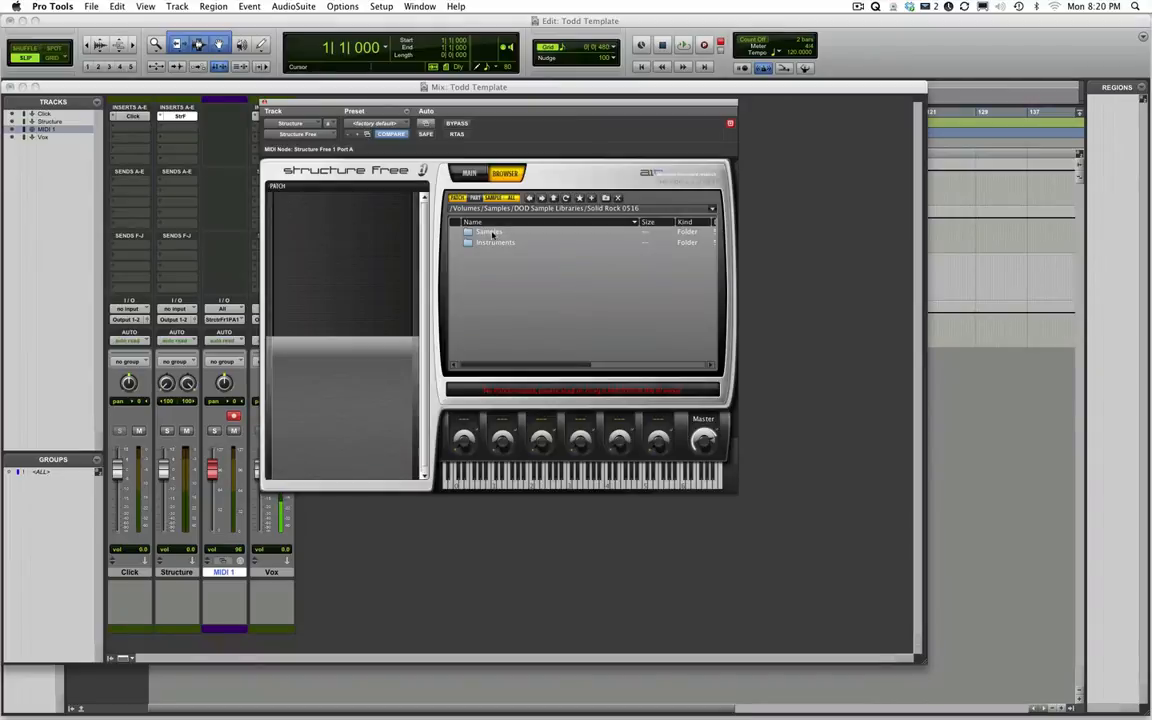
pyautogui.doubleClick(495, 242)
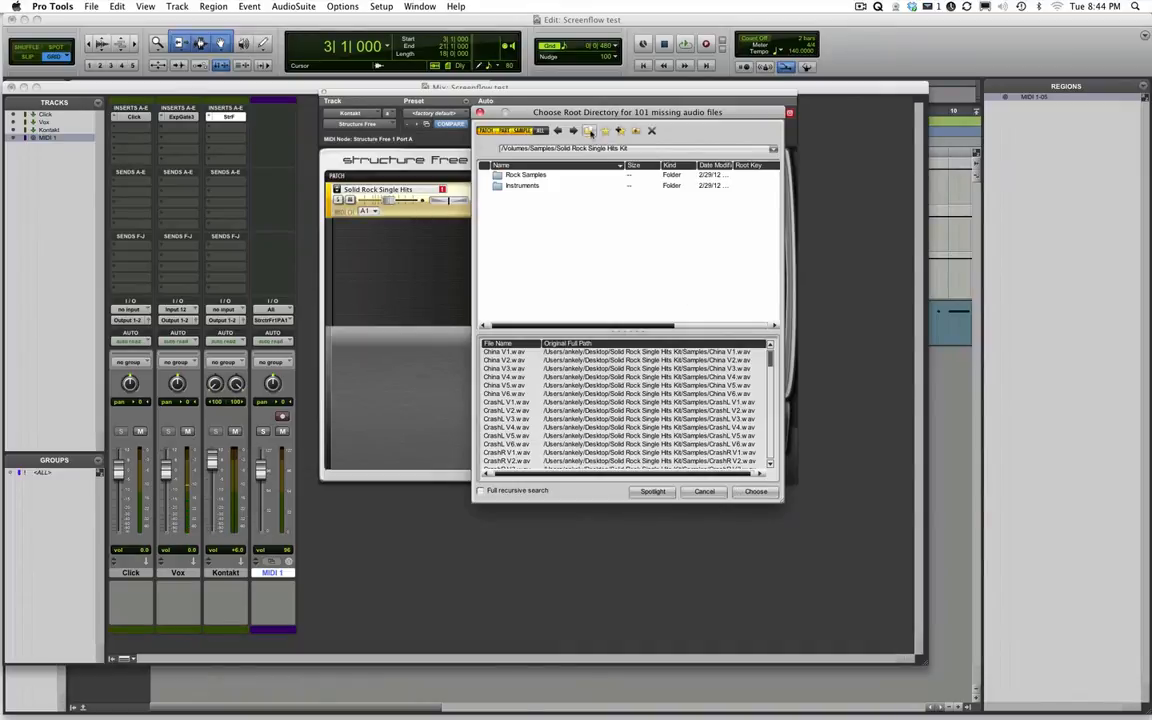
# Choose the Rock Samples folder as root directory for the 101 missing files.
pyautogui.click(589, 131)
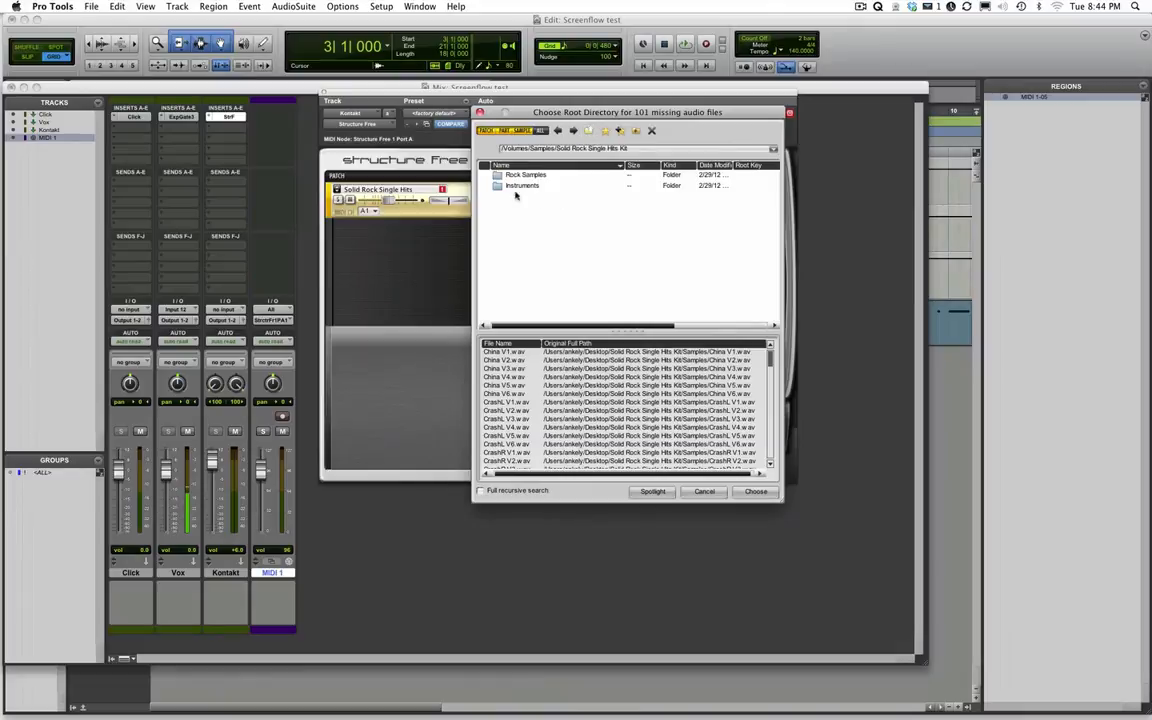
pyautogui.click(525, 174)
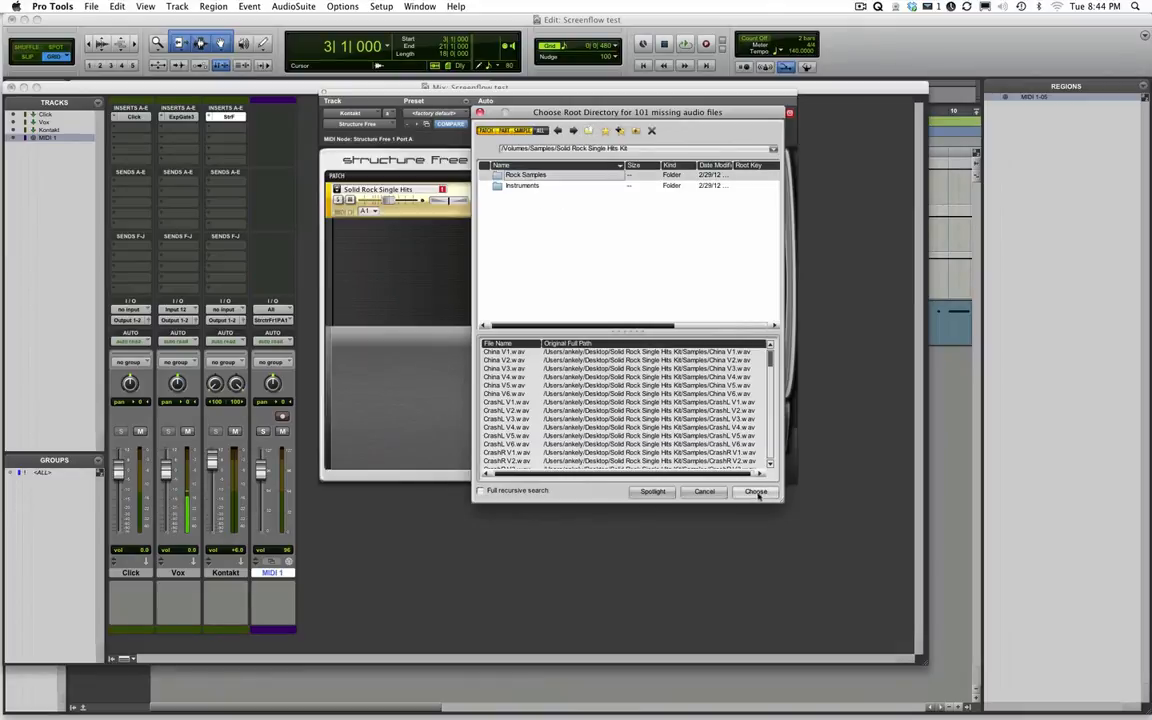
pyautogui.click(756, 491)
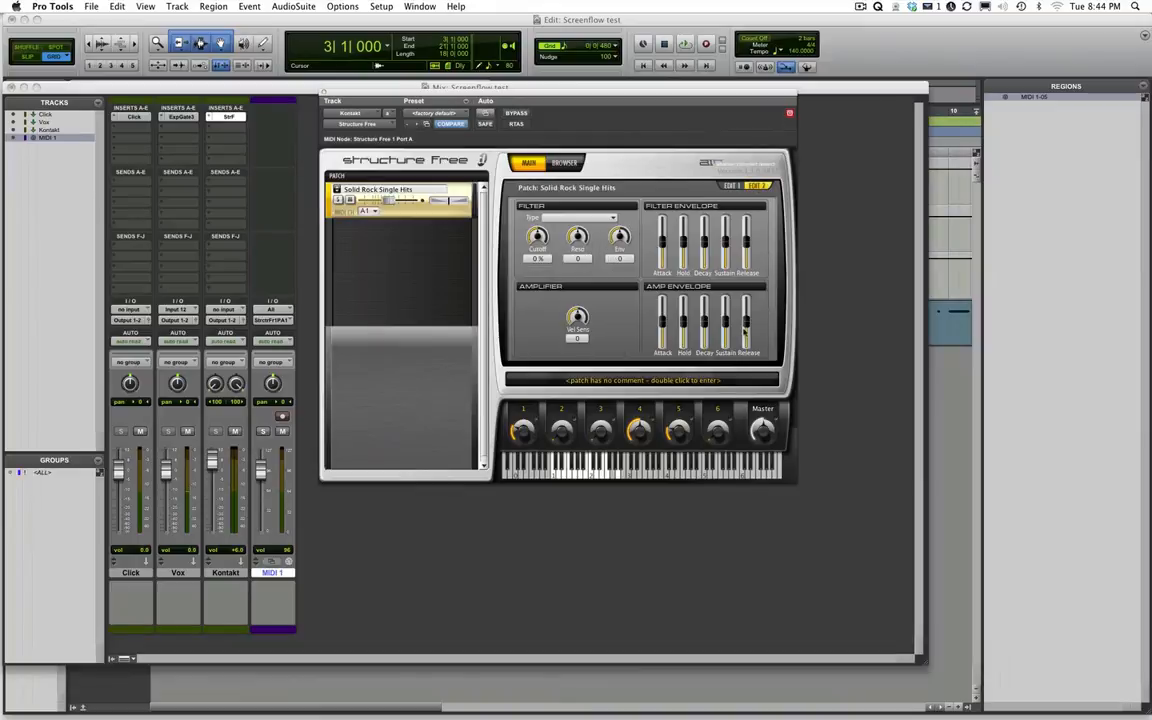
pyautogui.moveTo(745, 315)
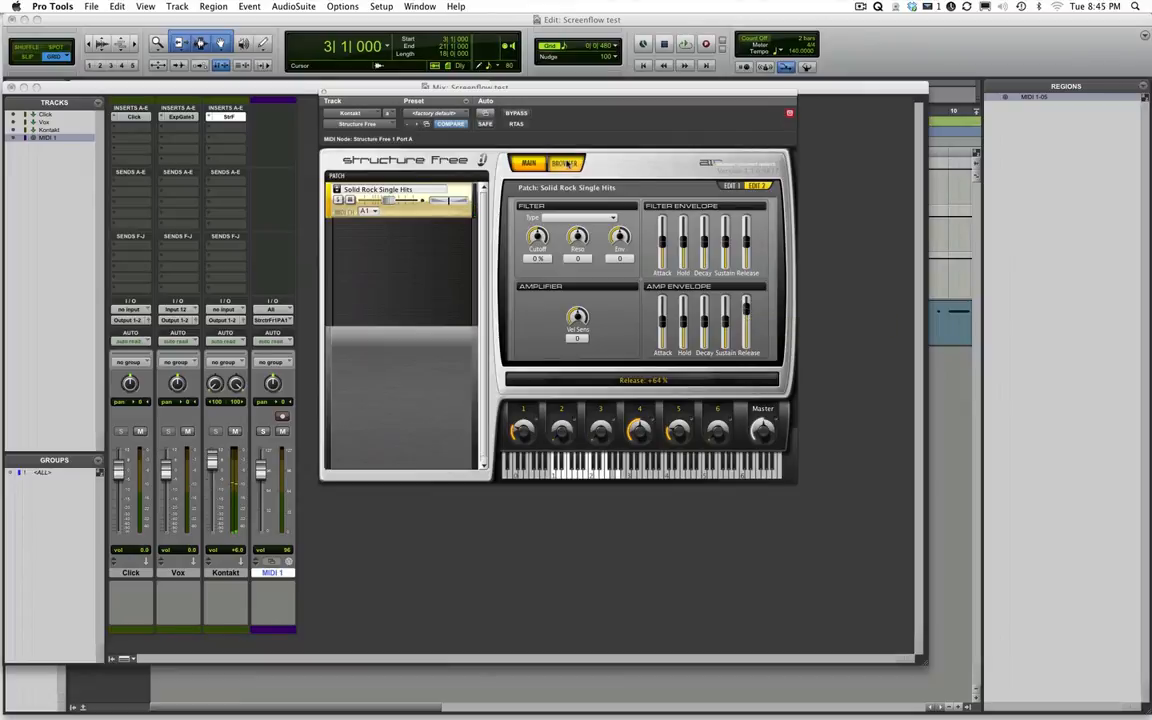
# Switch Structure Free to its library Browser tab.
pyautogui.click(565, 163)
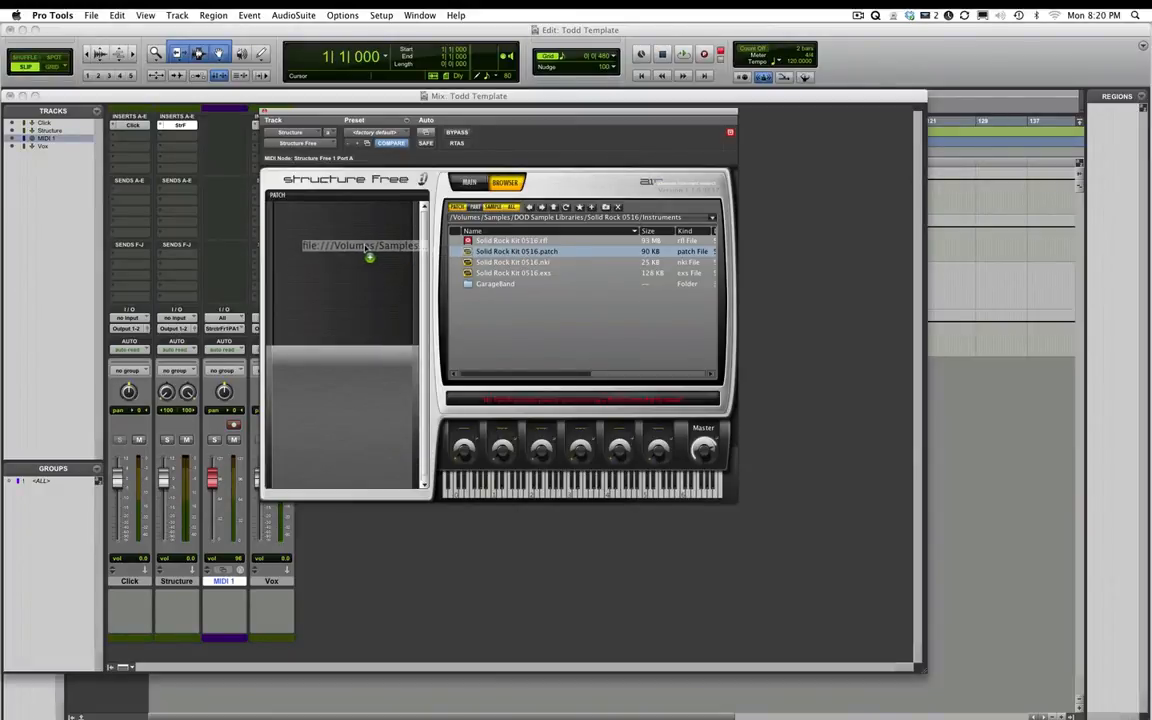
# Load Solid Rock Kit 0516.patch and raise the Master volume to about +7.7 dB.
pyautogui.doubleClick(510, 240)
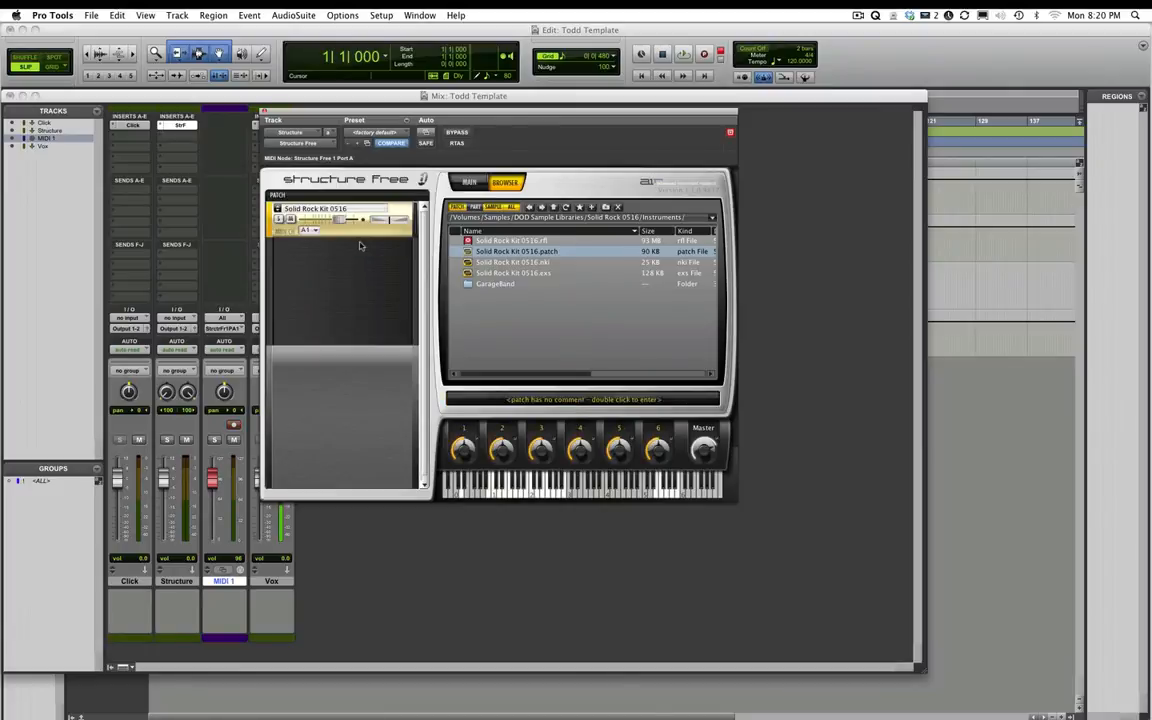
pyautogui.moveTo(451, 359)
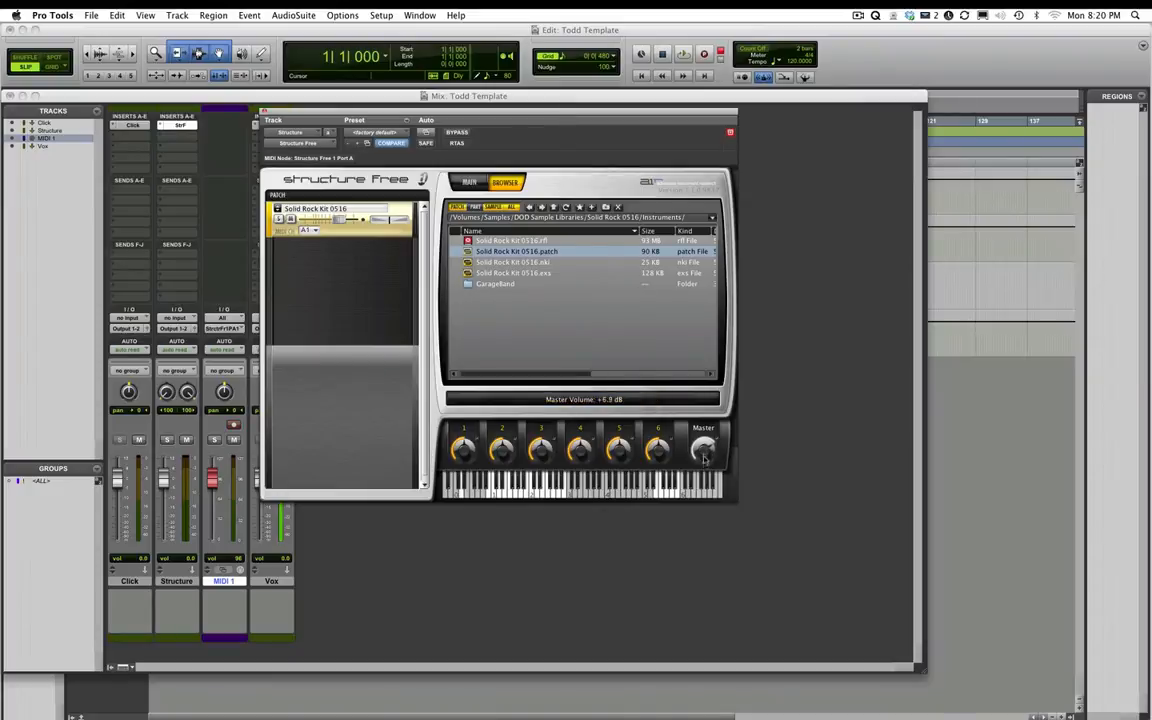
pyautogui.moveTo(703, 449); pyautogui.dragTo(705, 443)
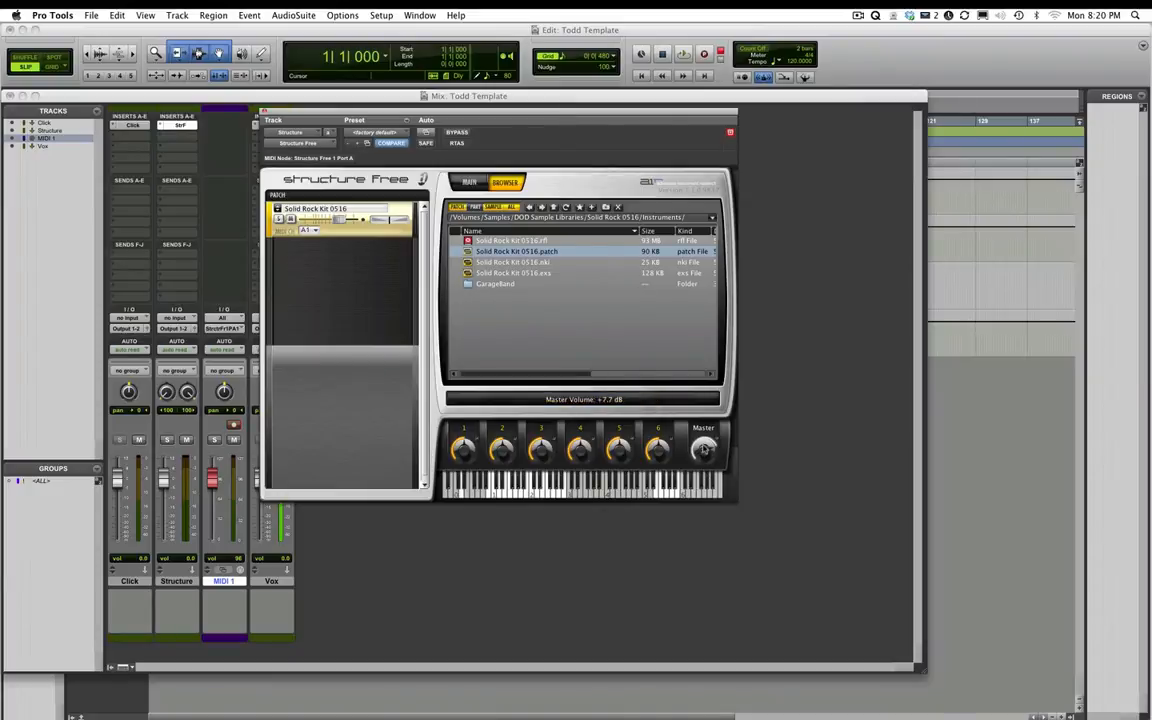
pyautogui.moveTo(704, 448)
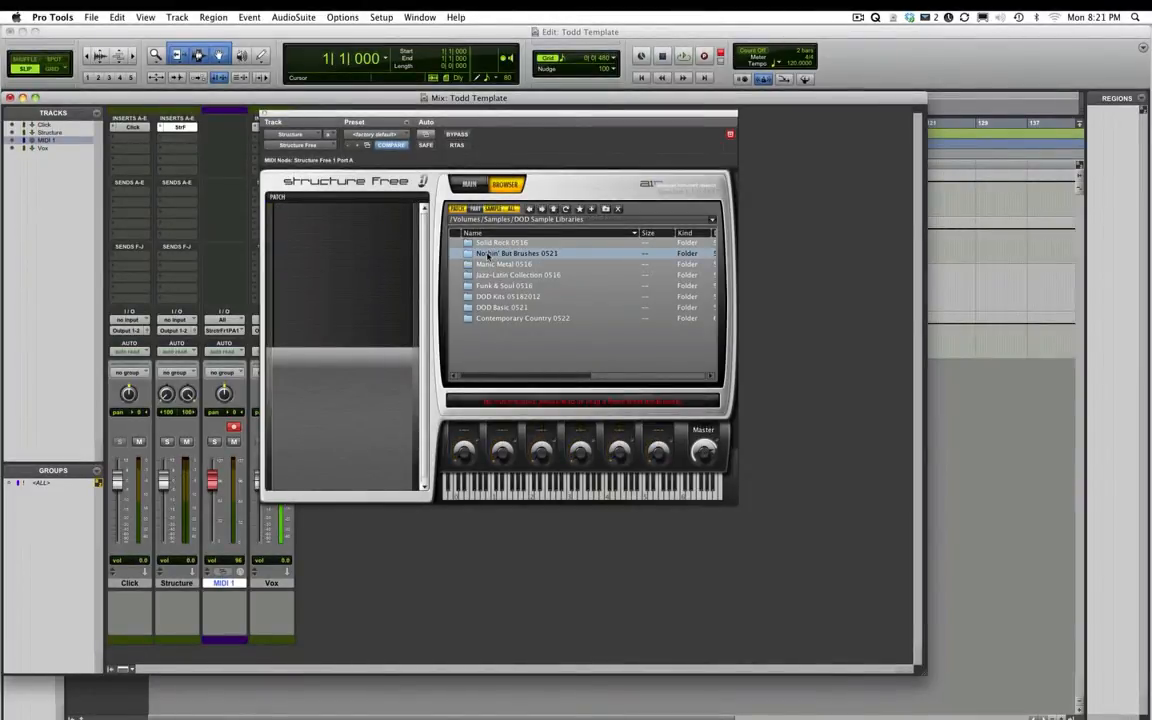
# Load Brushes-NobleCooley Snr.patch from Nothin' But Brushes 0521 > Instruments.
pyautogui.doubleClick(517, 253)
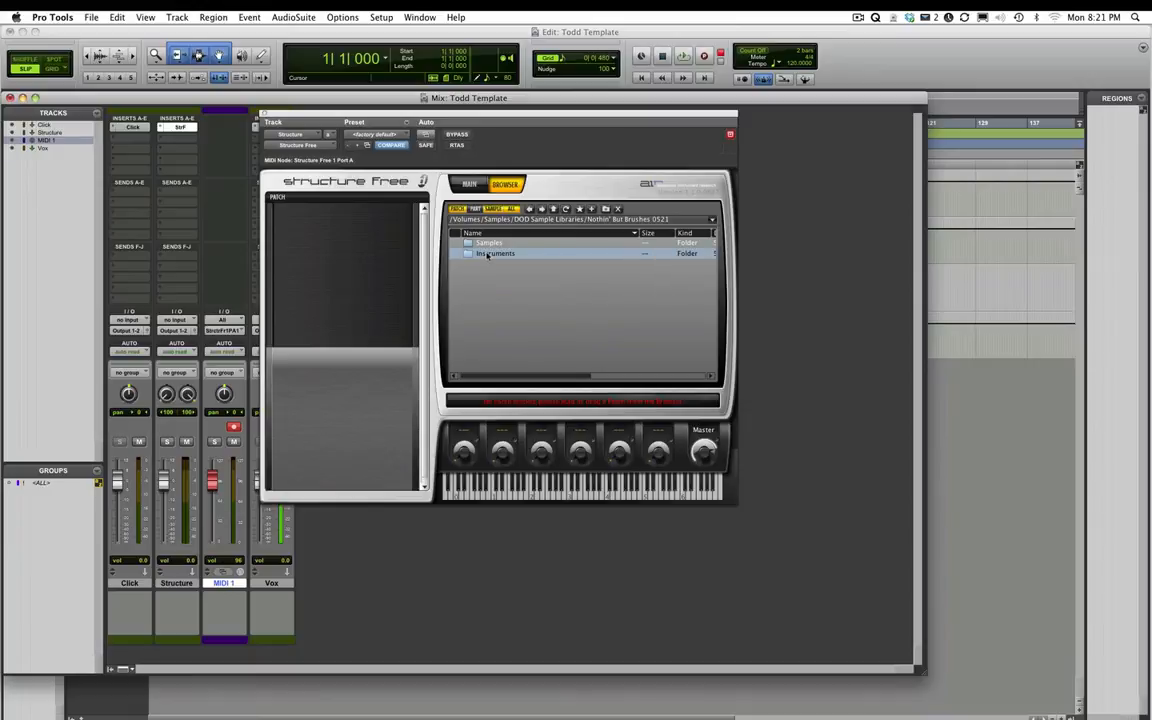
pyautogui.doubleClick(495, 253)
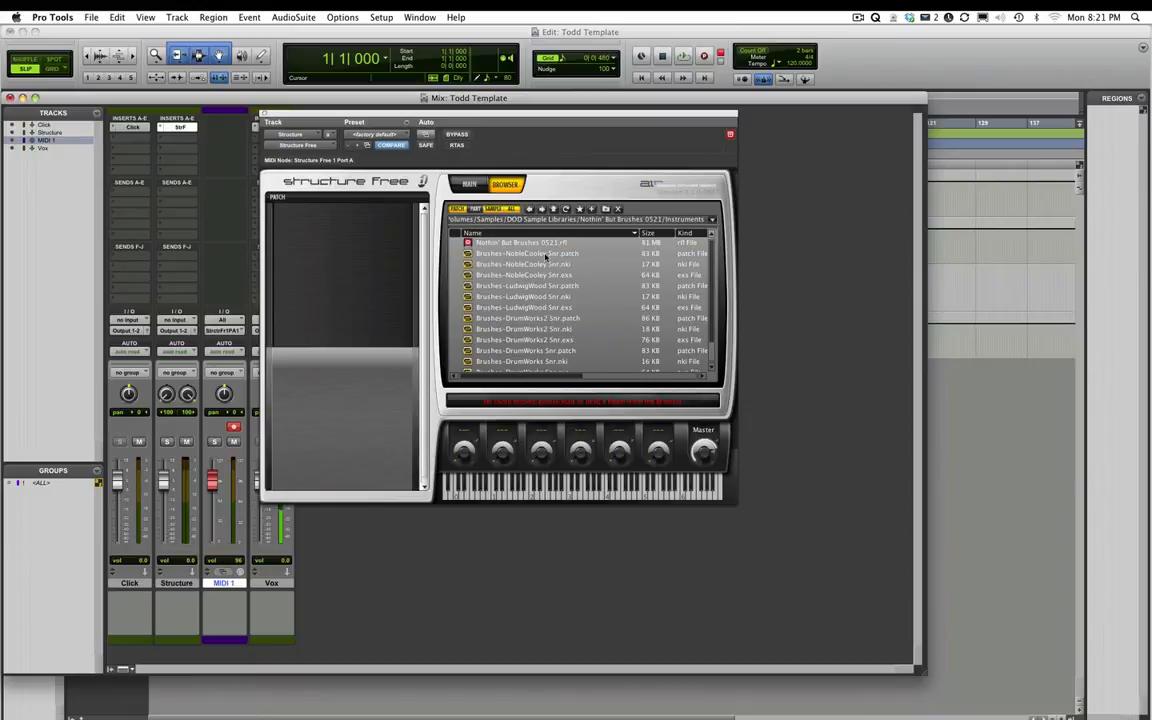
pyautogui.doubleClick(527, 253)
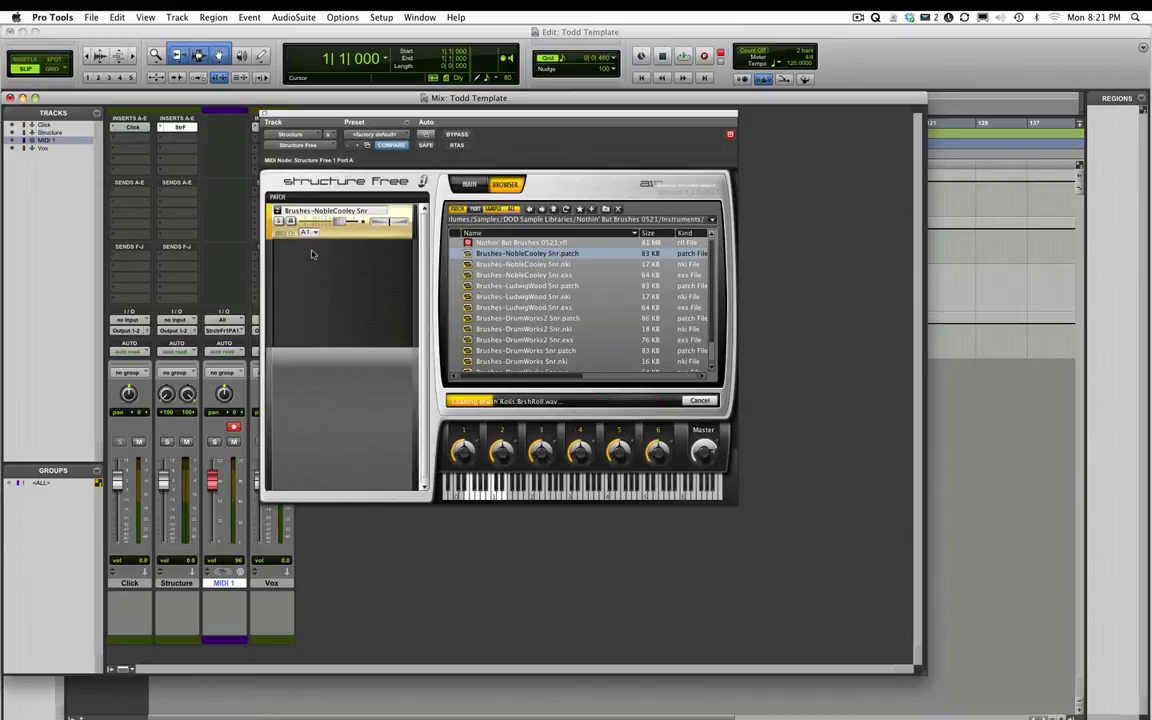